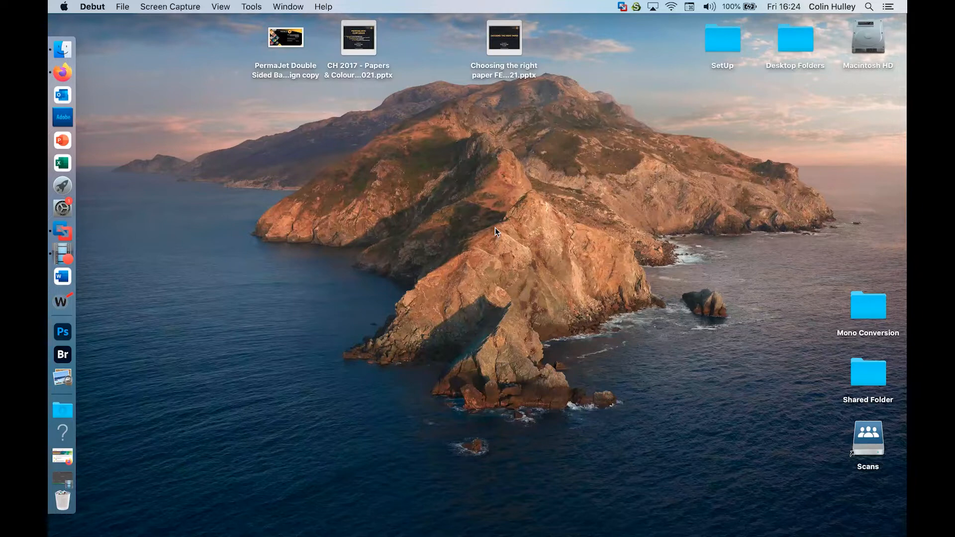
pyautogui.moveTo(392, 273)
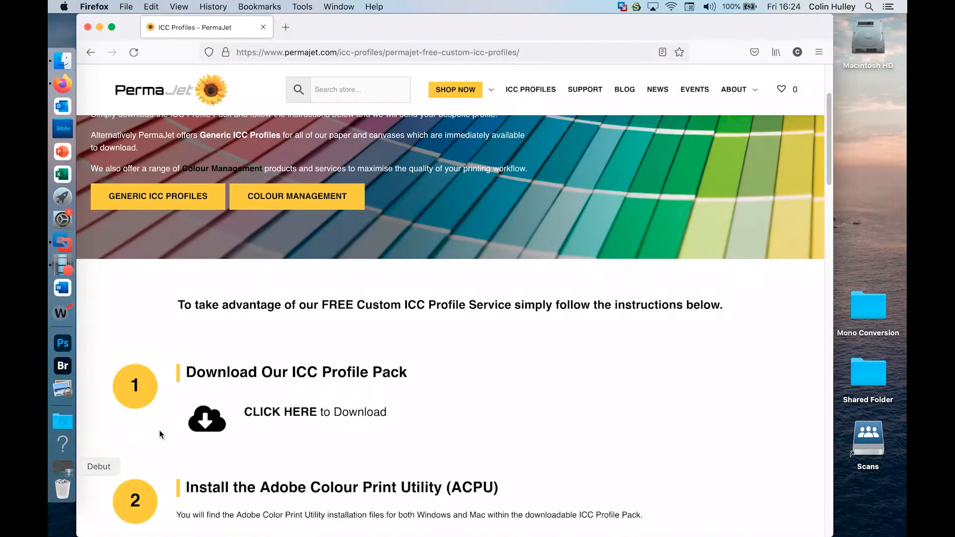
# Open PermaJet's Free Custom ICC Profiles page and scroll down to step 1.
pyautogui.click(529, 89)
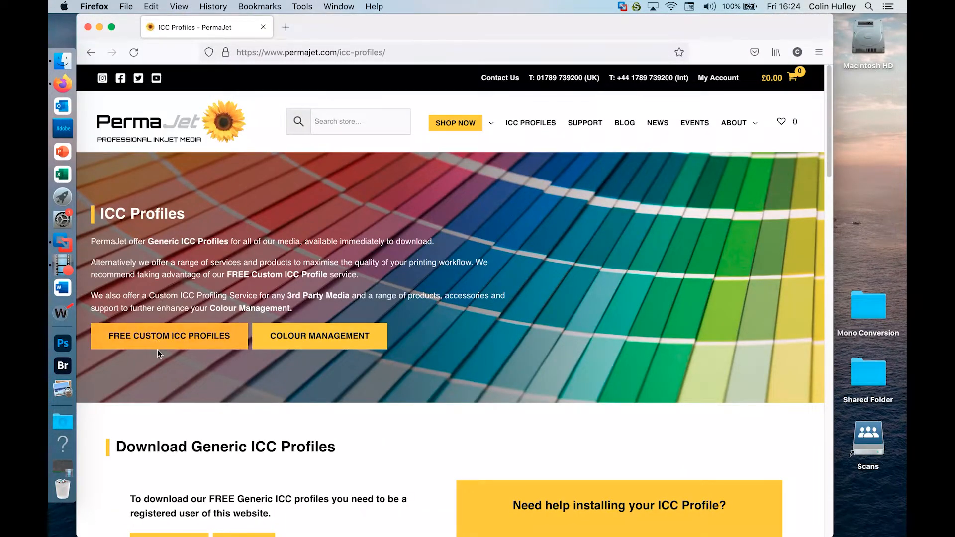
pyautogui.click(168, 336)
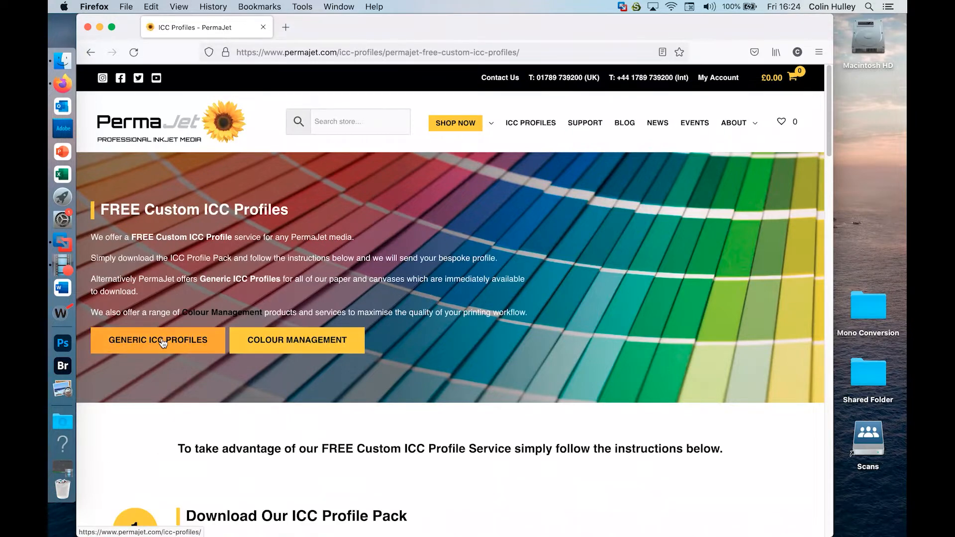
pyautogui.scroll(-3)
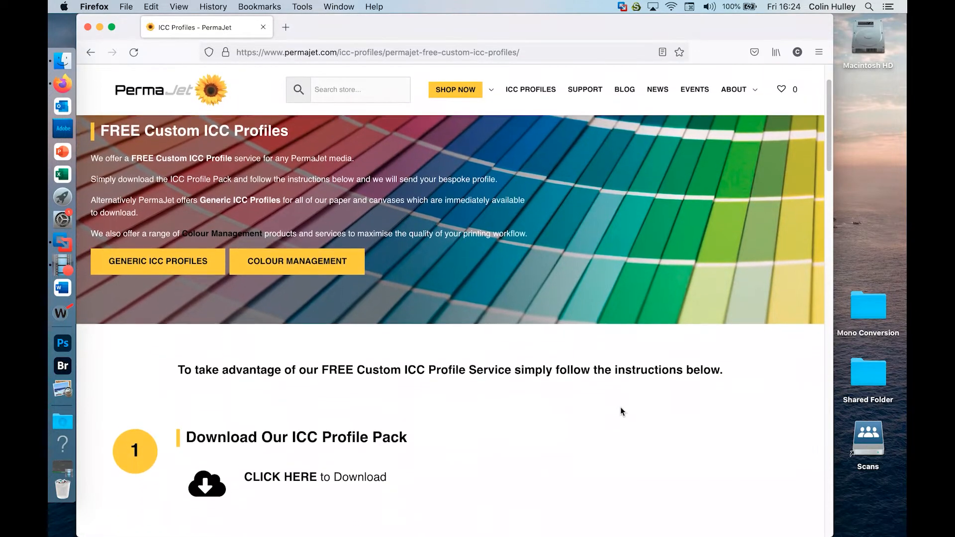
pyautogui.scroll(-3)
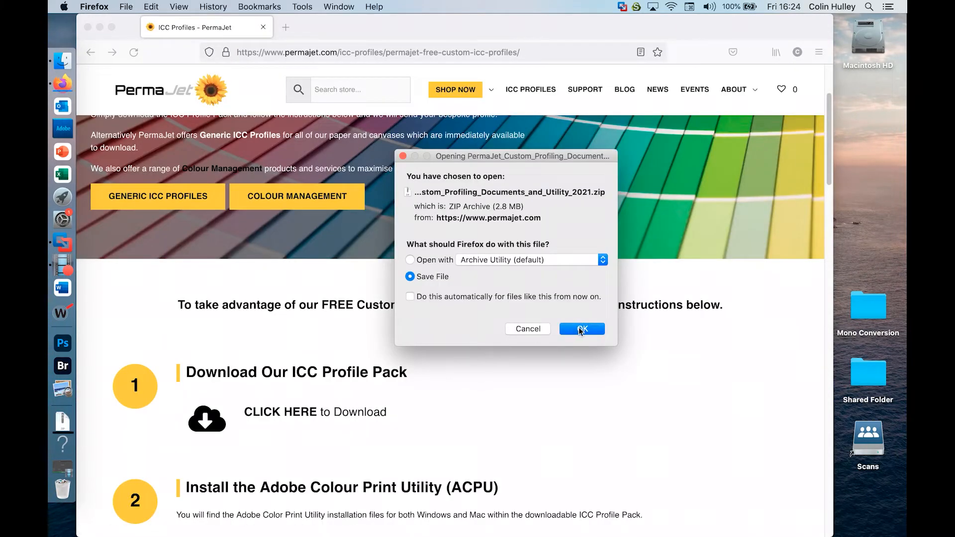
# Save the profiling pack zip and reveal it in the Downloads folder.
pyautogui.click(580, 328)
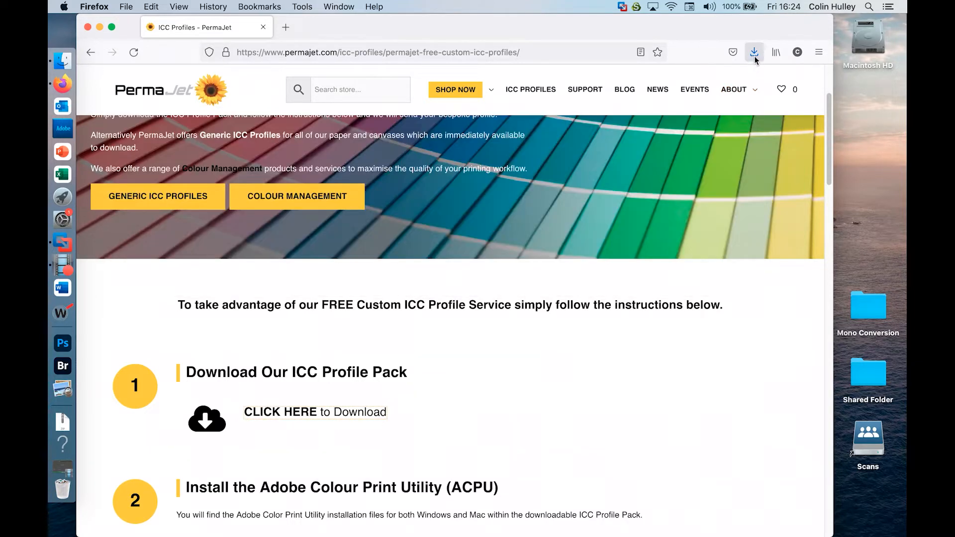
pyautogui.click(754, 52)
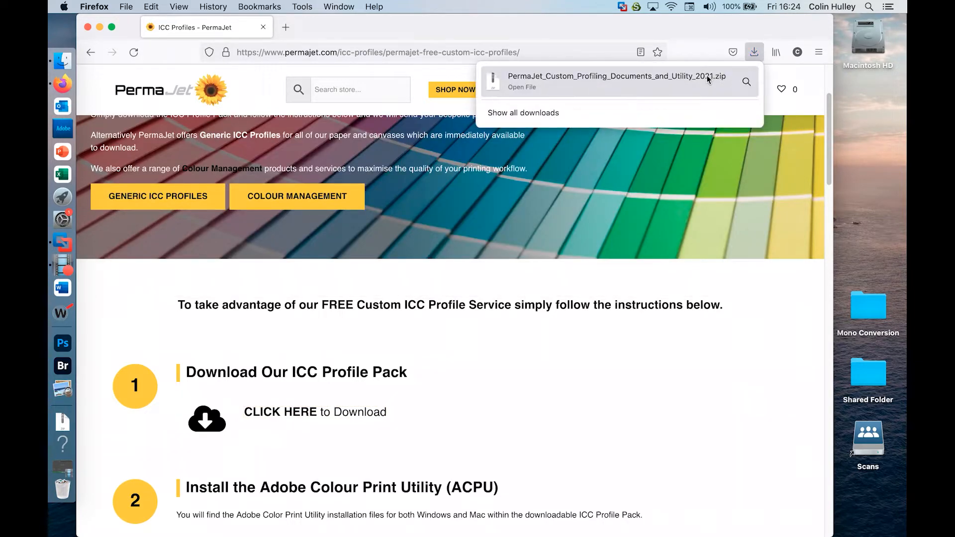
pyautogui.click(521, 87)
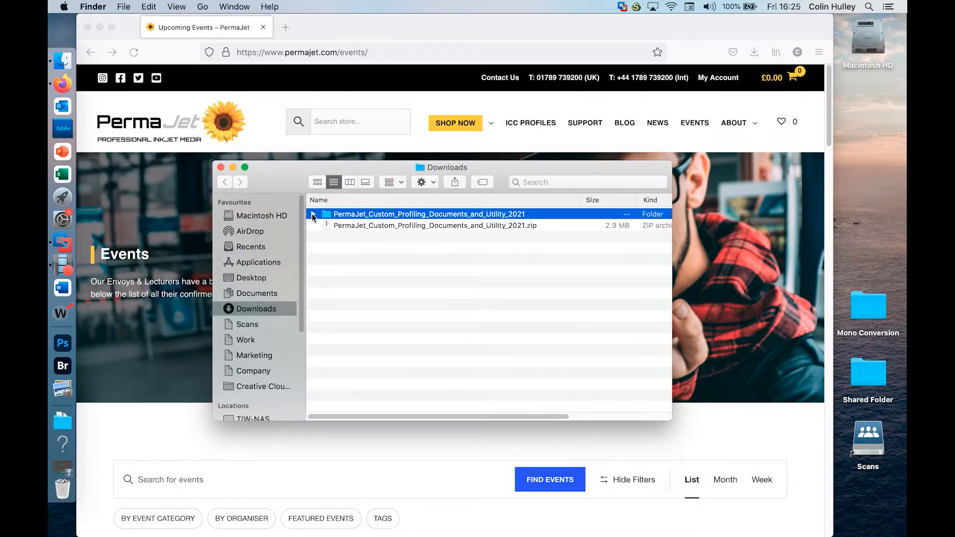
# Expand the download folder, move its files to the desktop, and select the Mac disk image.
pyautogui.click(313, 214)
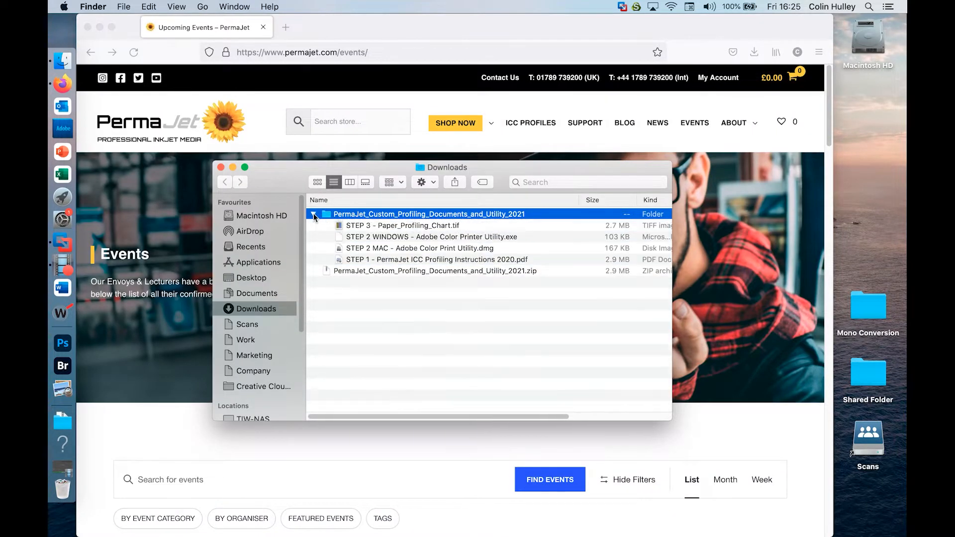
pyautogui.moveTo(102, 27)
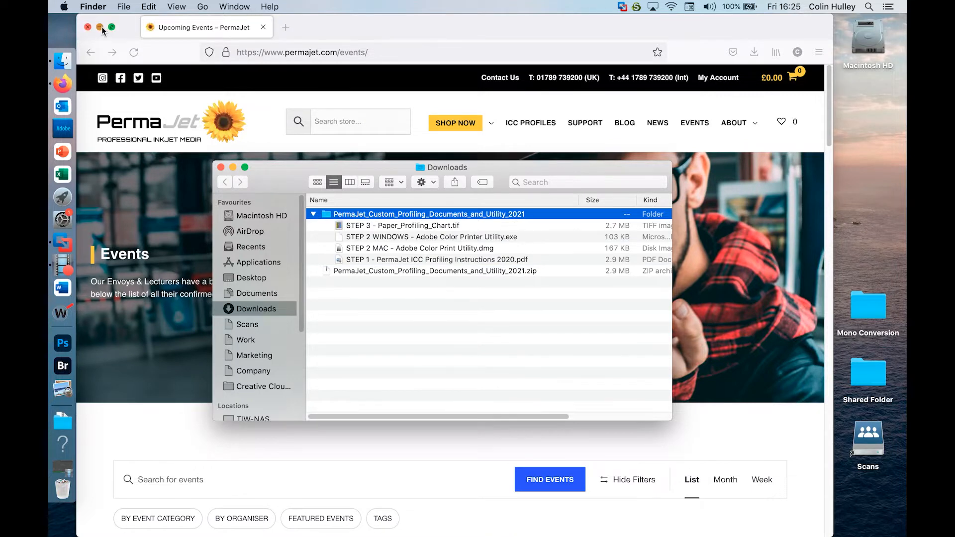
pyautogui.click(87, 28)
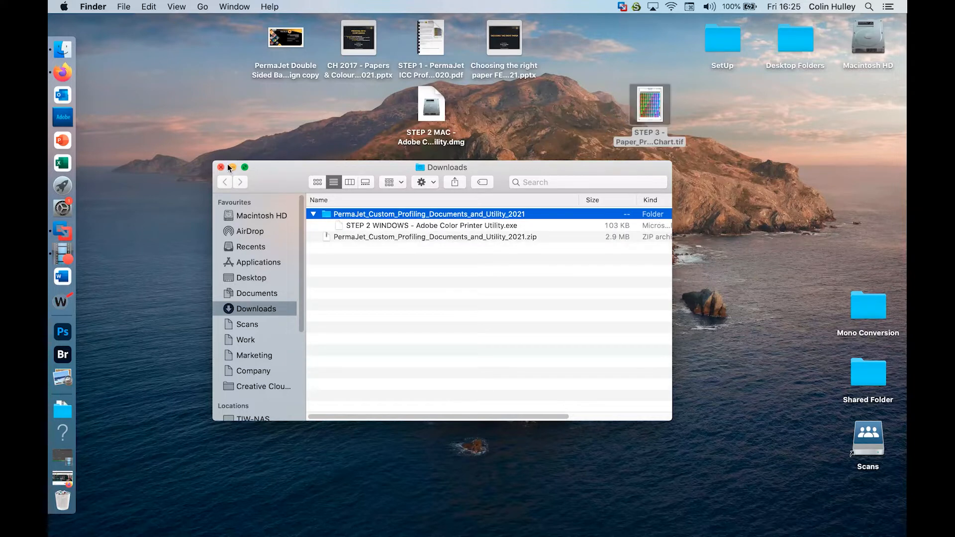
pyautogui.click(220, 167)
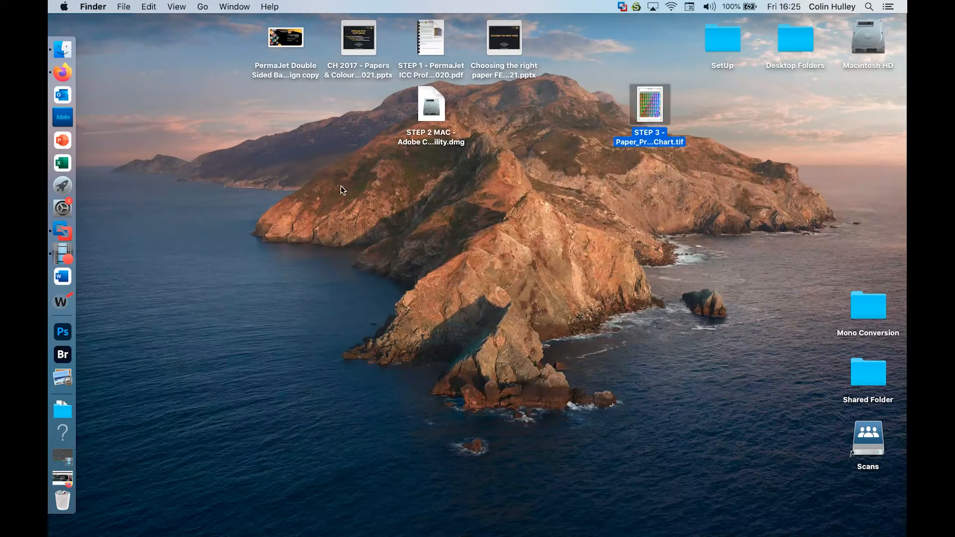
pyautogui.click(431, 105)
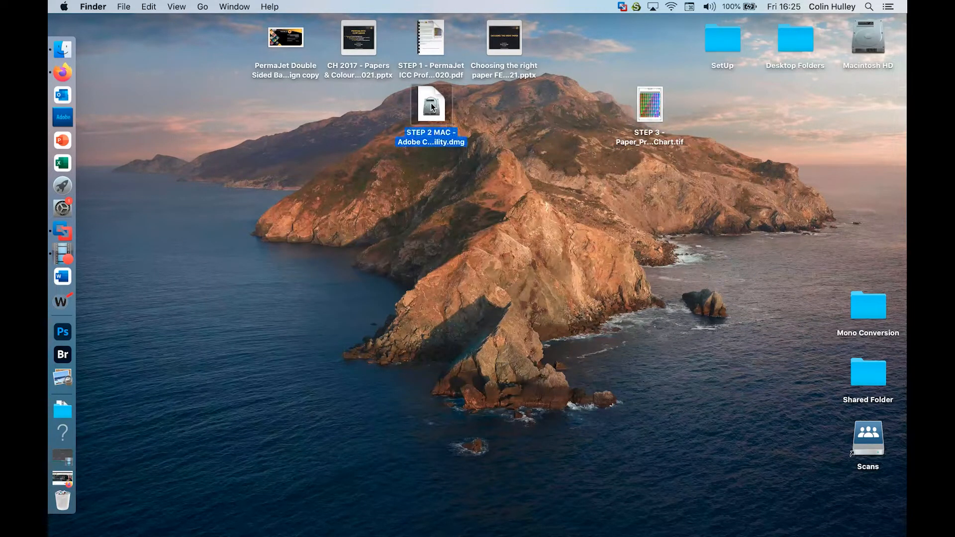
# Mount the STEP 2 MAC disk image and drag Adobe Color Printer Utility to the desktop.
pyautogui.doubleClick(432, 106)
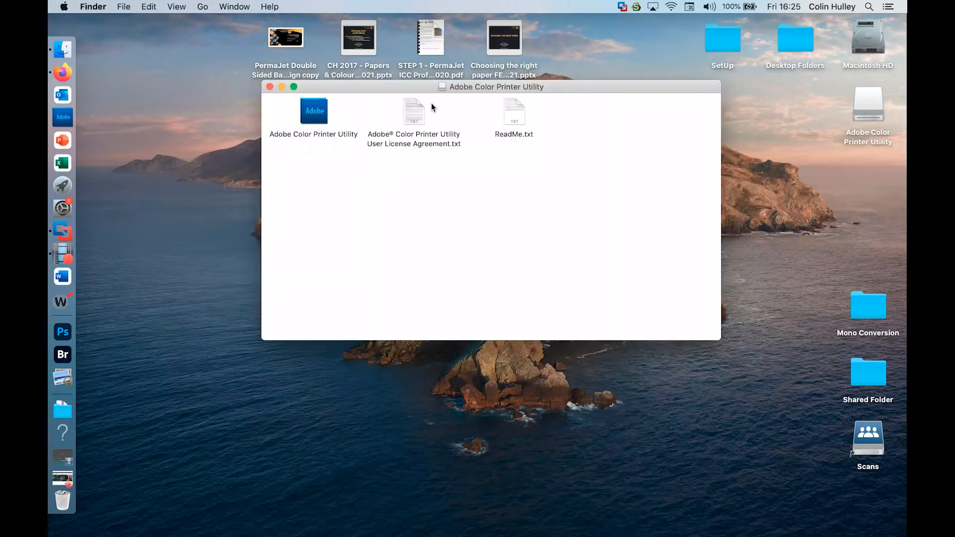
pyautogui.moveTo(314, 111); pyautogui.dragTo(220, 78)
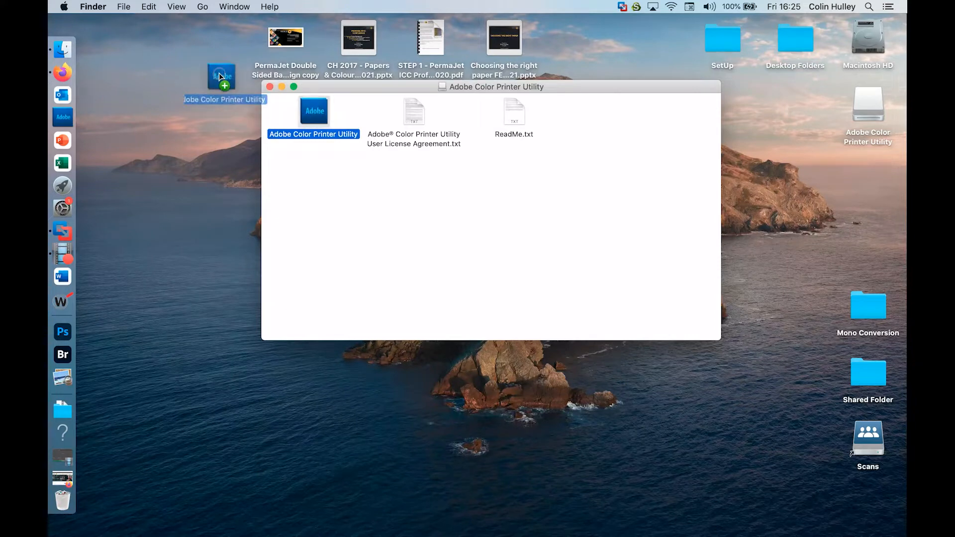
pyautogui.moveTo(221, 77); pyautogui.dragTo(212, 36)
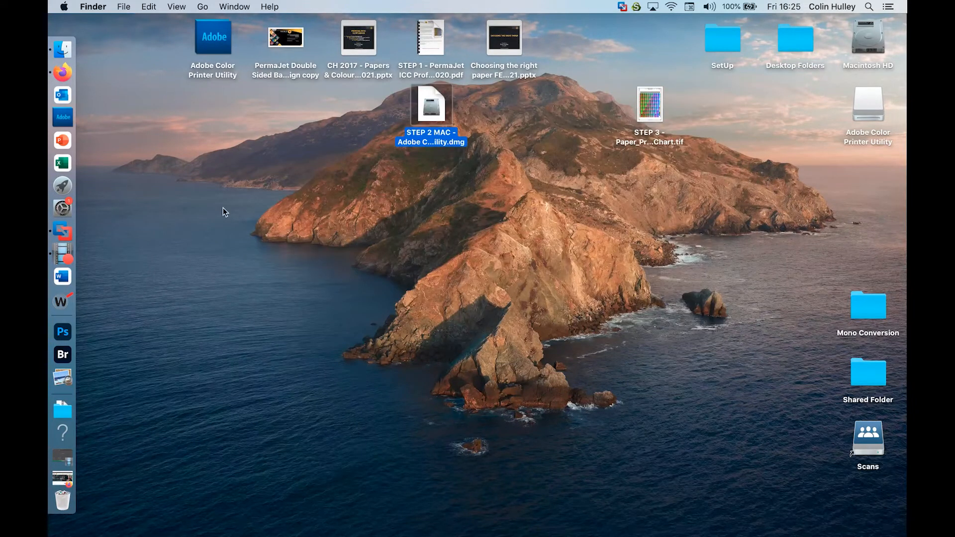
pyautogui.click(213, 36)
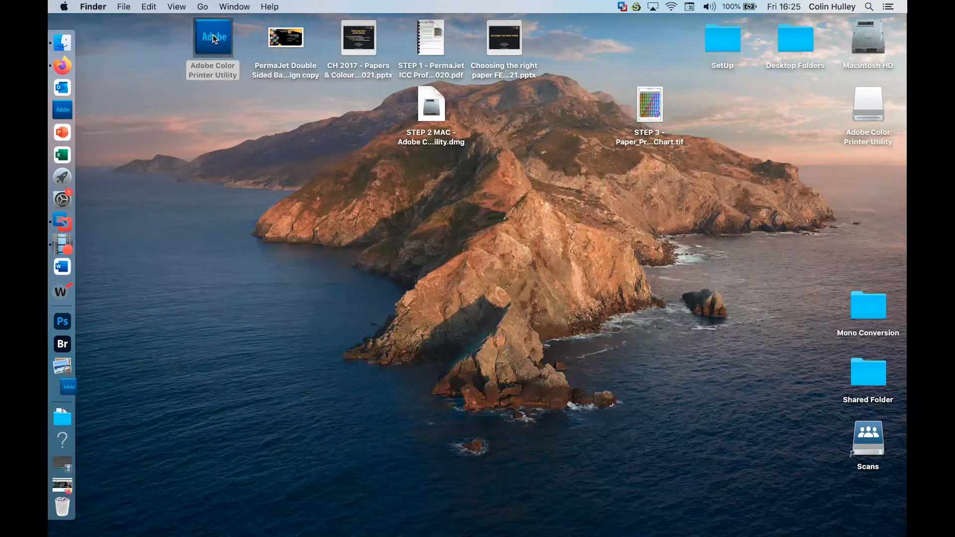
# Launch Adobe Color Printer Utility and cancel the unverified-developer alert.
pyautogui.doubleClick(212, 36)
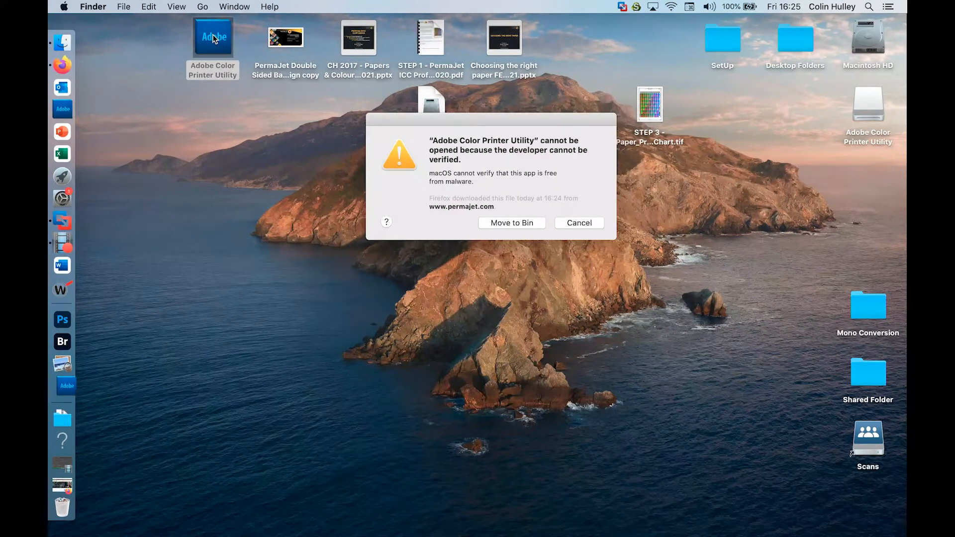
pyautogui.moveTo(577, 263)
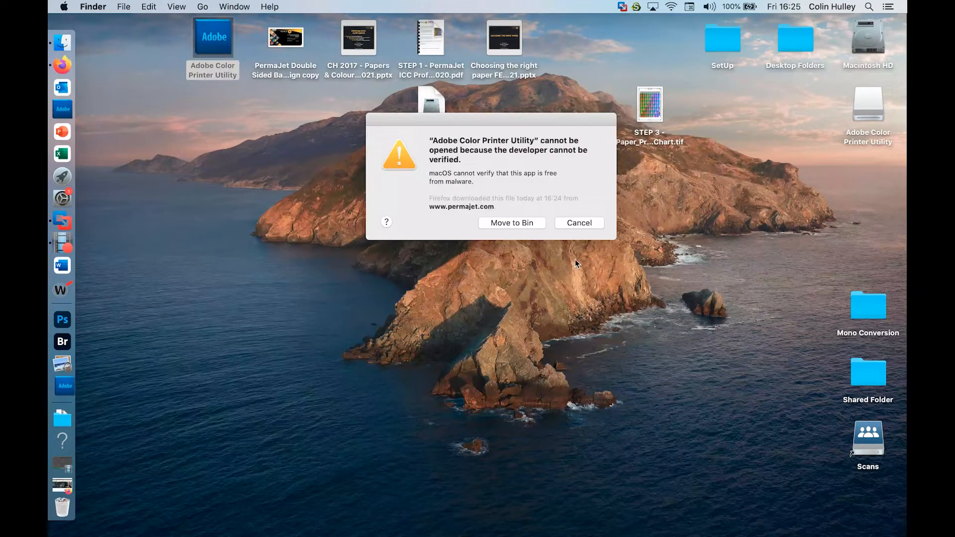
pyautogui.click(577, 222)
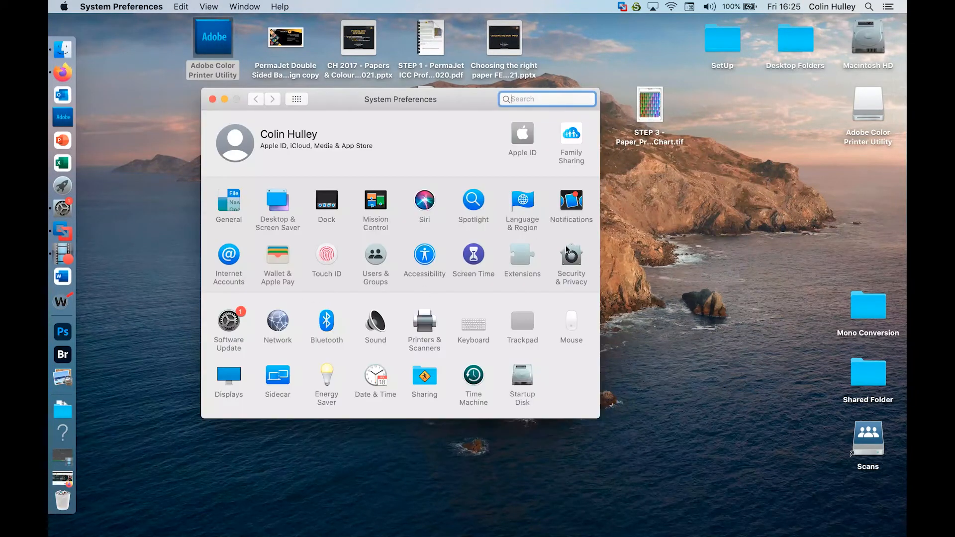
pyautogui.moveTo(571, 261)
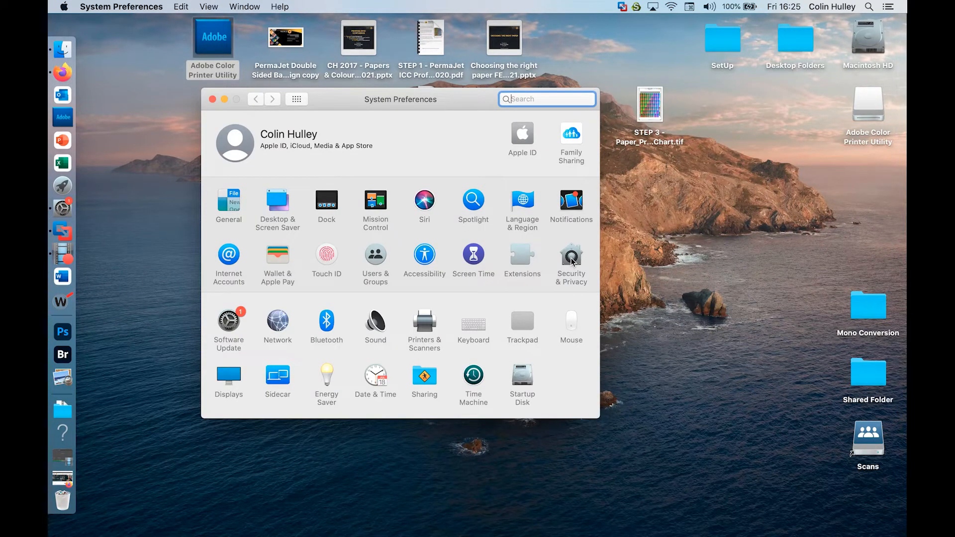
# Unlock Security & Privacy settings using the administrator password.
pyautogui.click(571, 255)
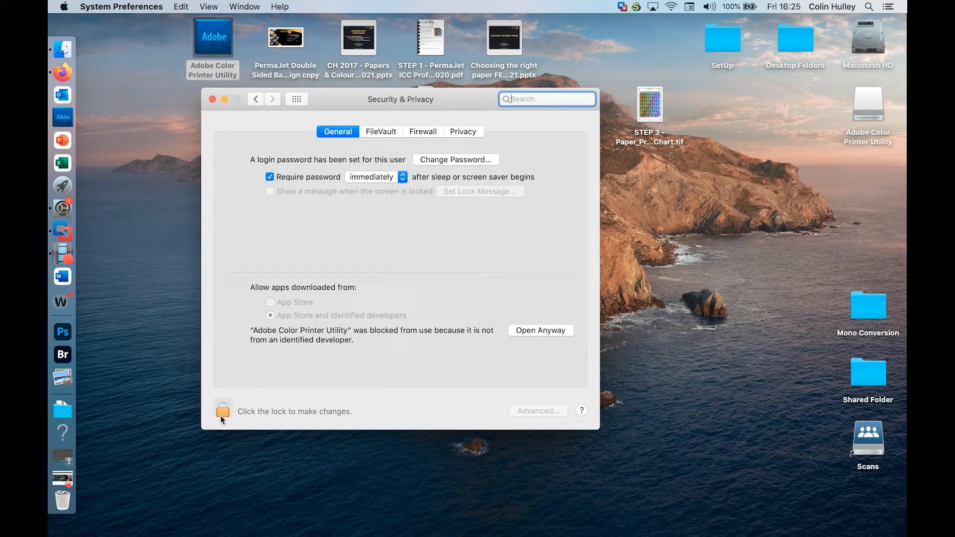
pyautogui.click(223, 410)
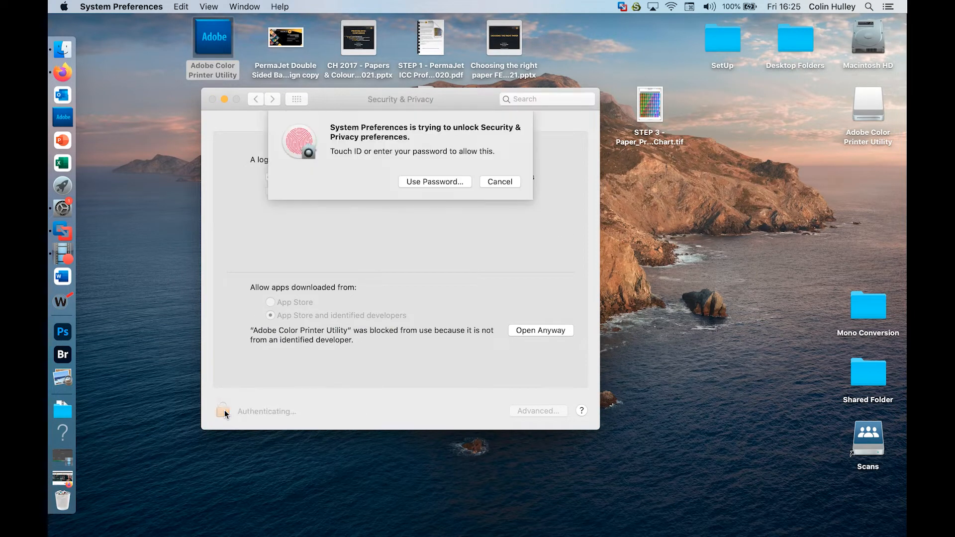
pyautogui.click(434, 181)
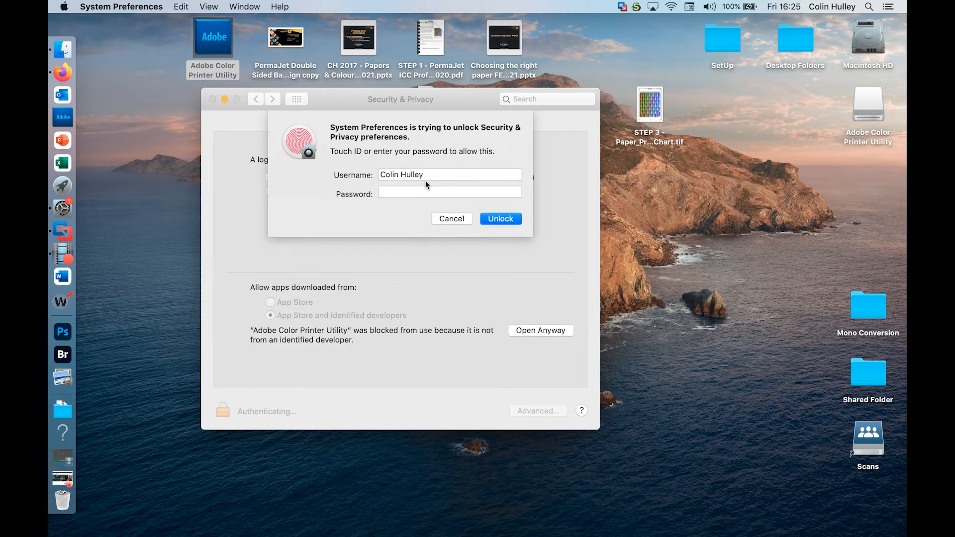
pyautogui.write('••')
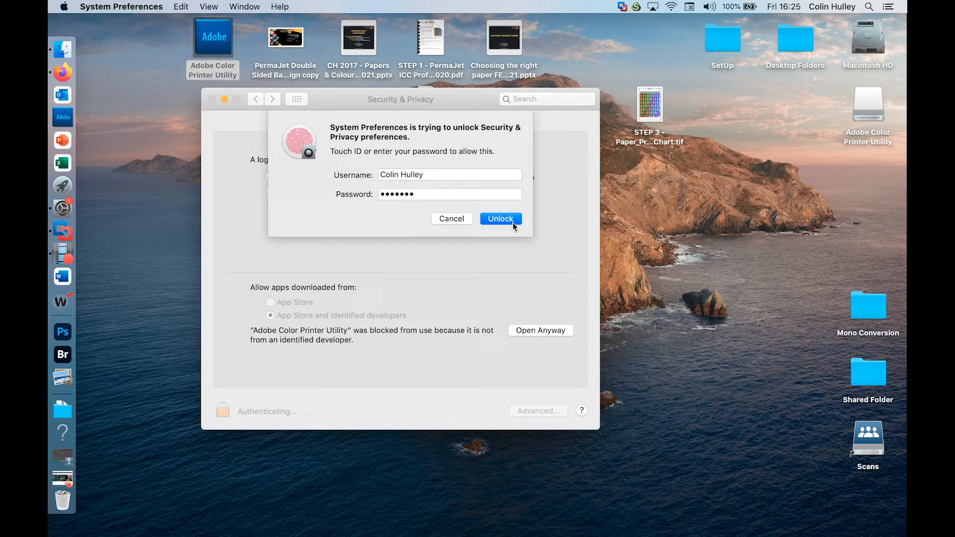
pyautogui.click(500, 219)
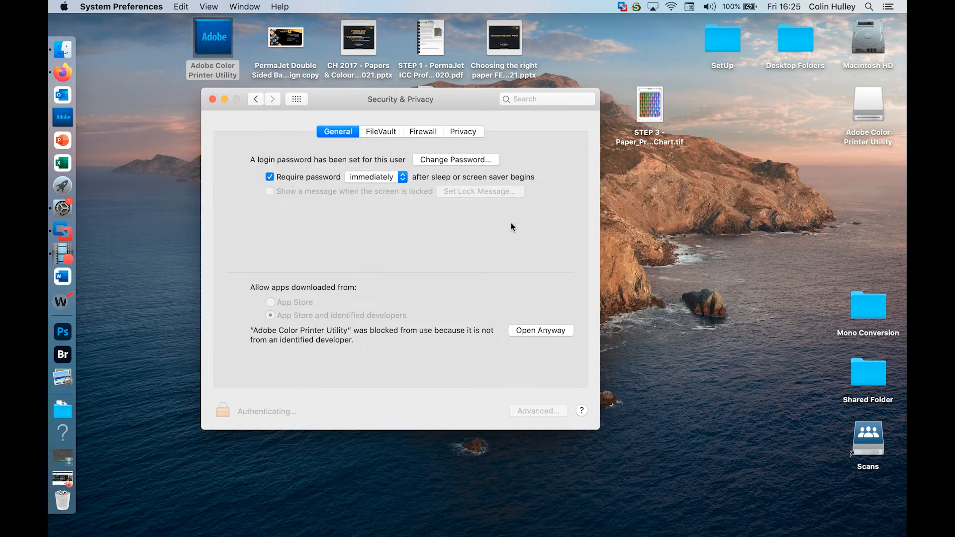
# Use Open Anyway to let Adobe Color Printer Utility launch.
pyautogui.click(223, 411)
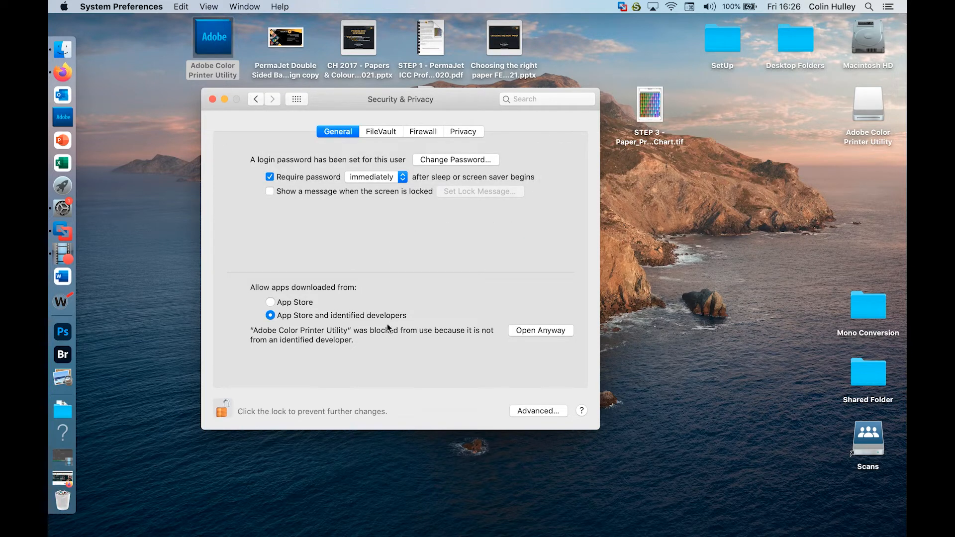
pyautogui.moveTo(535, 335)
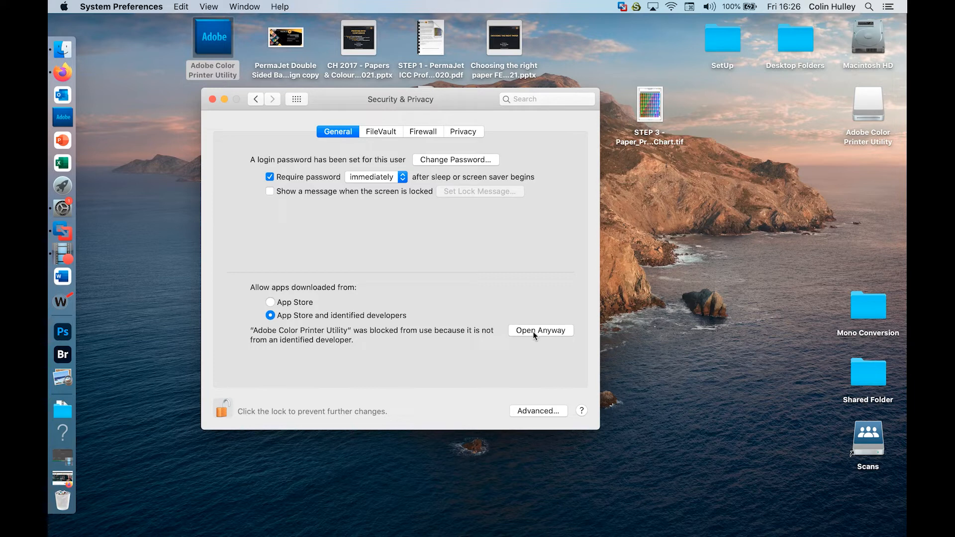
pyautogui.click(540, 330)
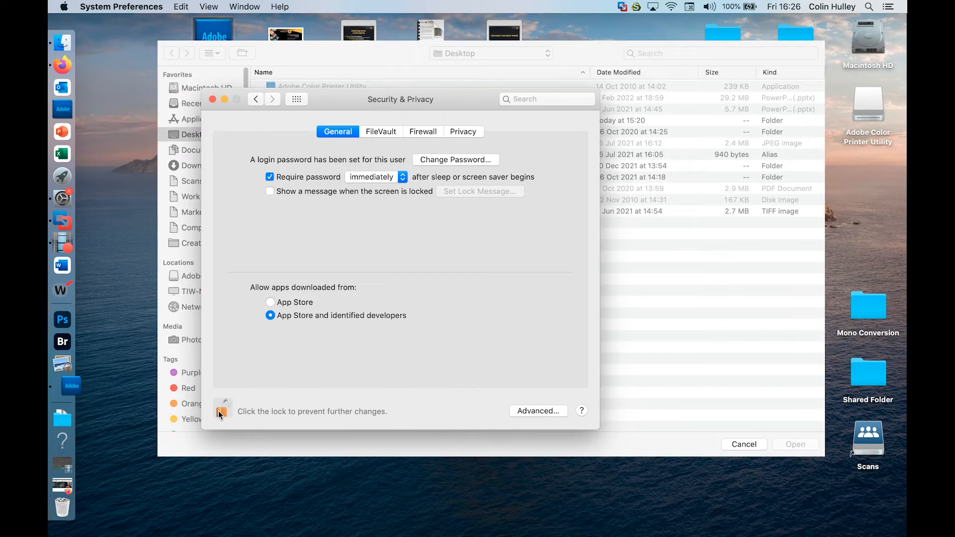
# Relock security settings and open STEP 3 - Paper_Profiling_Chart.tif from the Desktop.
pyautogui.click(223, 410)
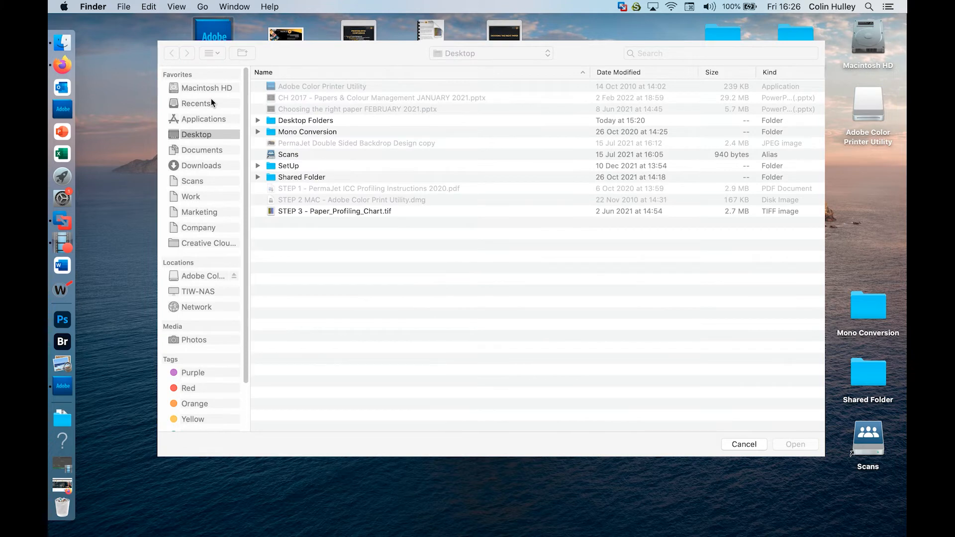
pyautogui.moveTo(361, 277)
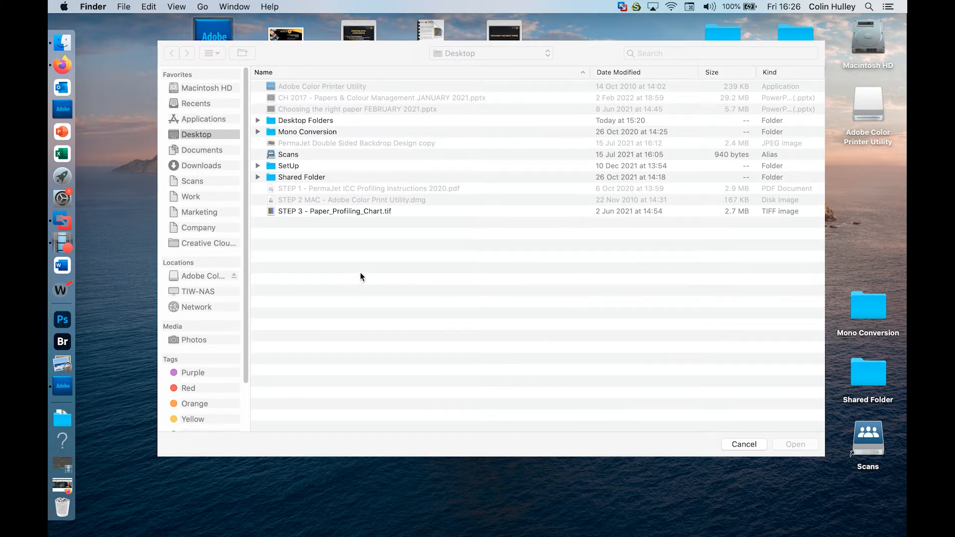
pyautogui.moveTo(358, 213)
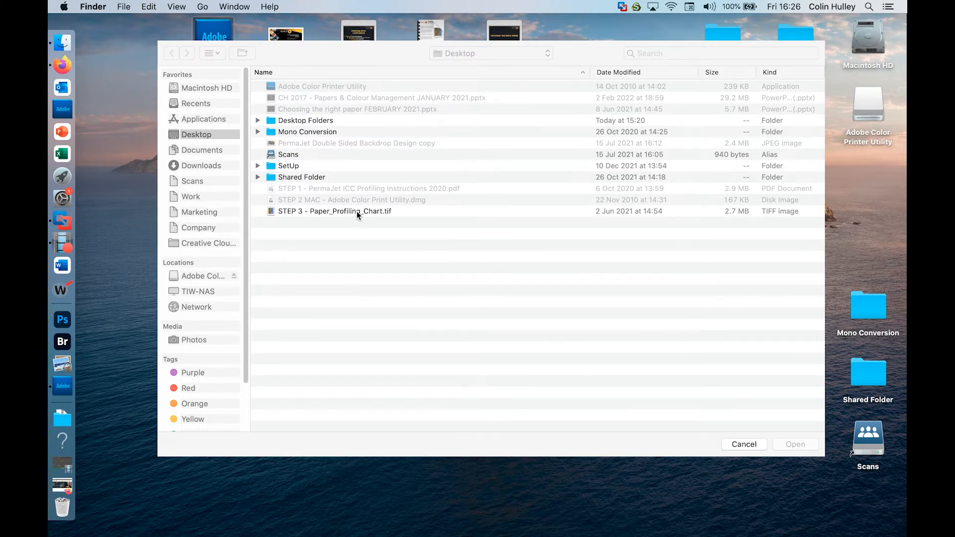
pyautogui.click(334, 210)
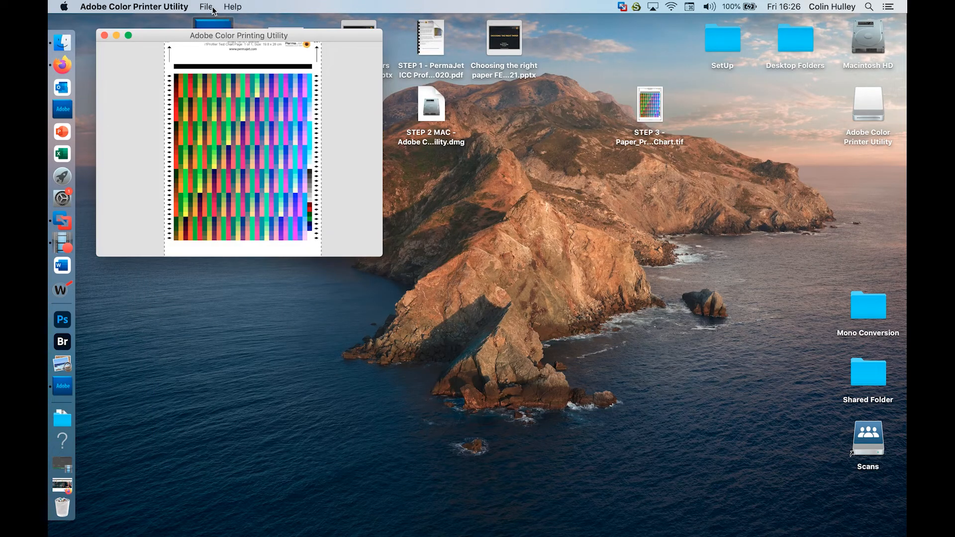
# Print the chart on the Canon PRO-300 with Photo Paper Plus Glossy II A media.
pyautogui.click(205, 6)
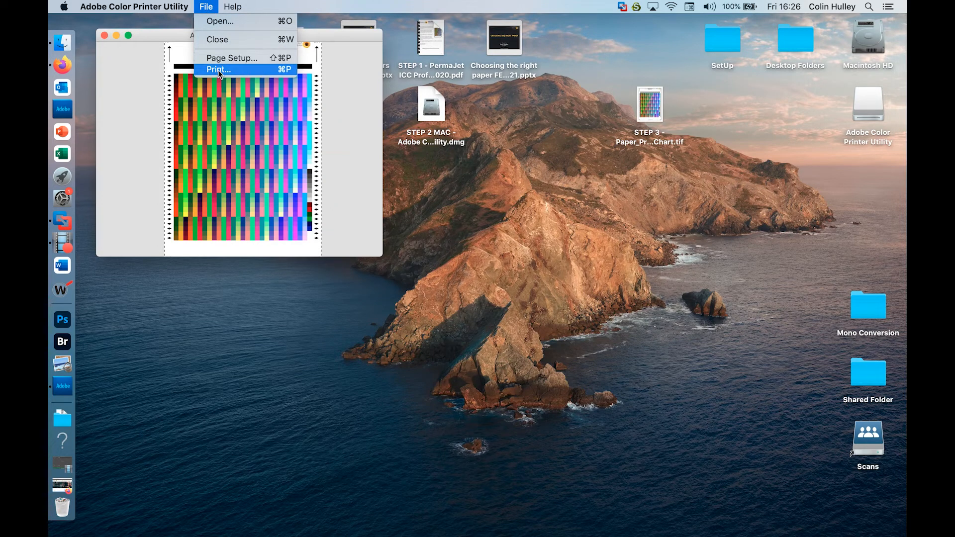
pyautogui.click(218, 68)
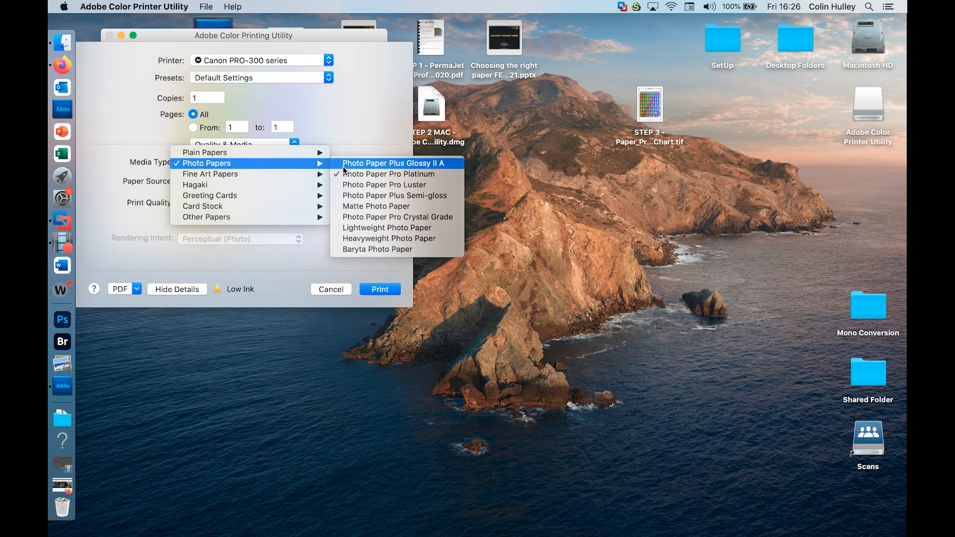
pyautogui.click(393, 162)
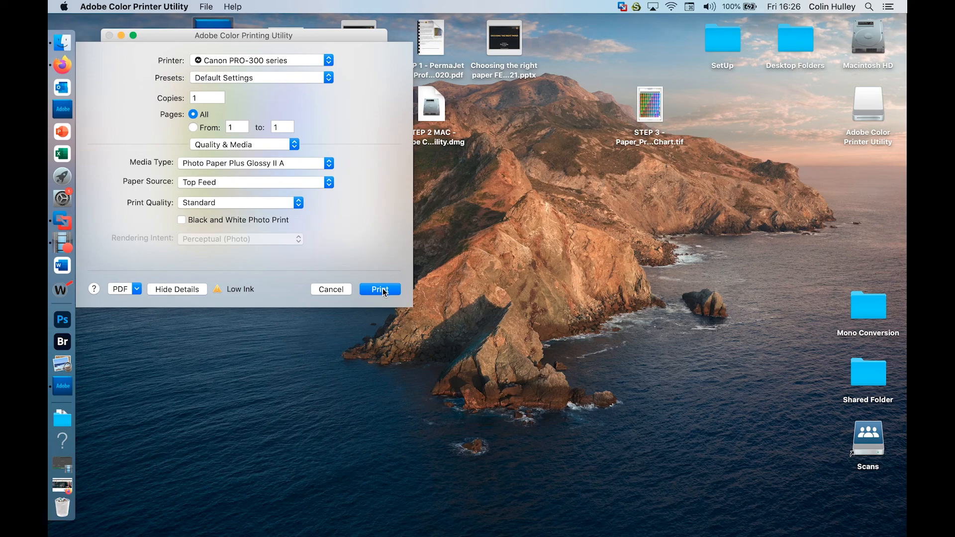